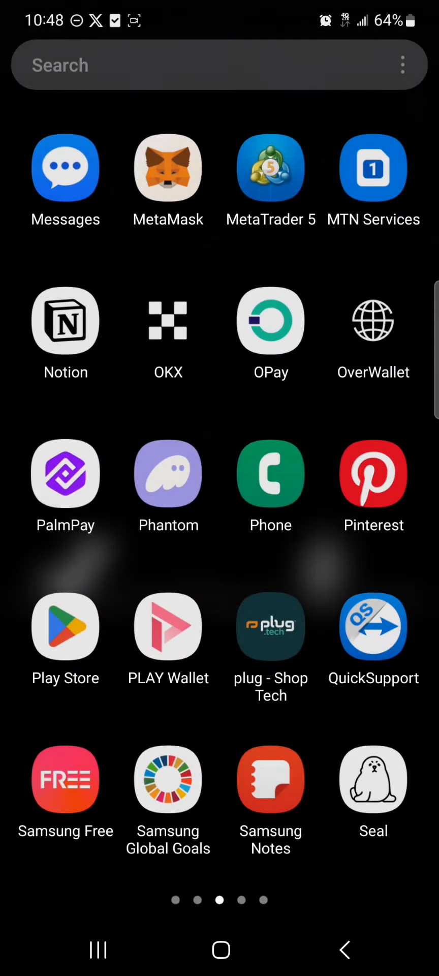
Launch Phantom Wallet from the home screen, landing on Account 2's $0.39 balance
click(167, 474)
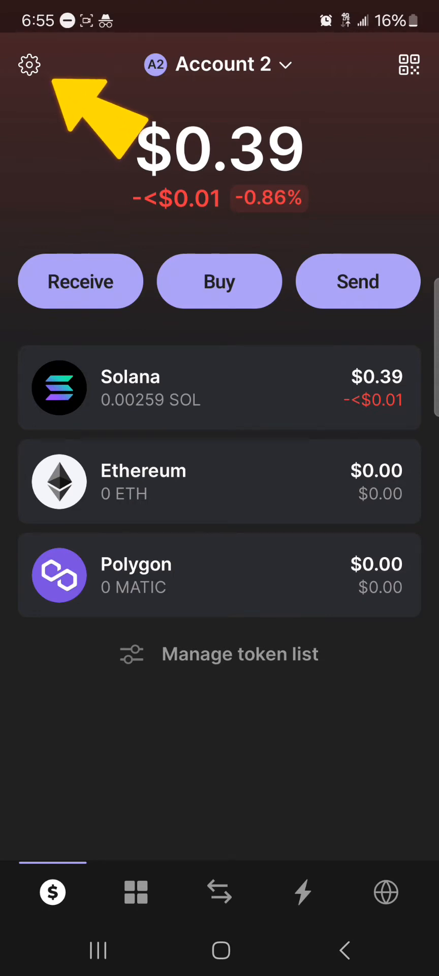
click(29, 64)
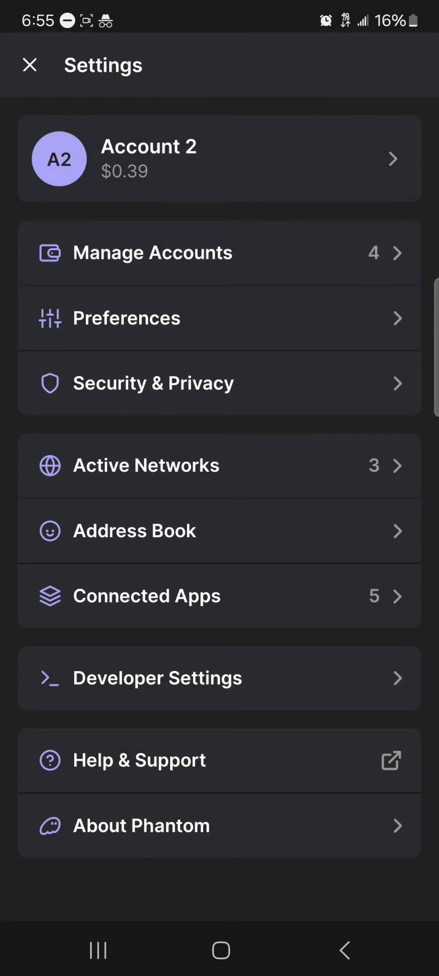
click(147, 465)
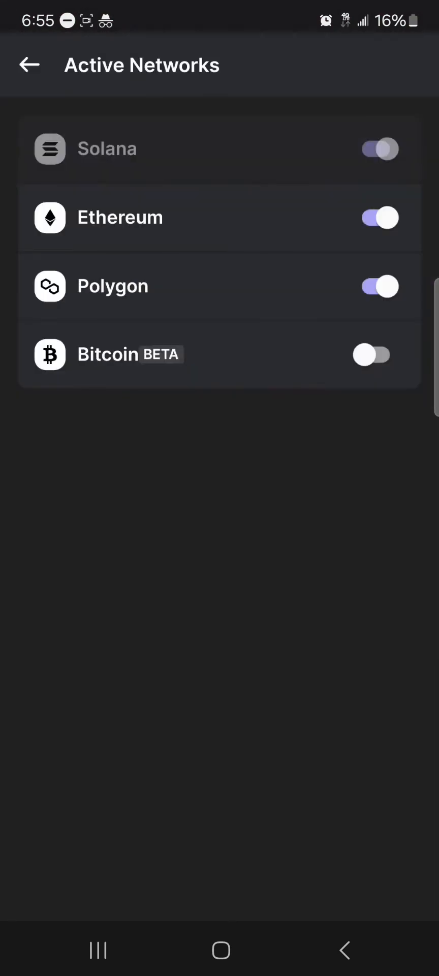
click(371, 218)
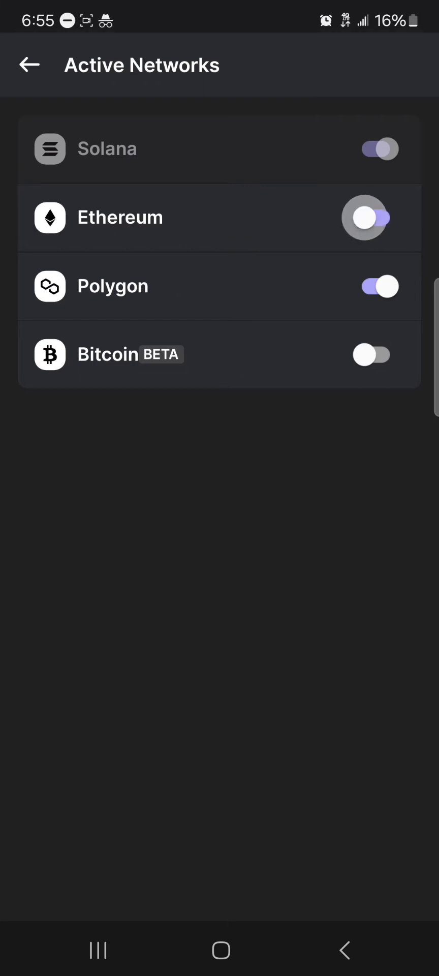
click(368, 218)
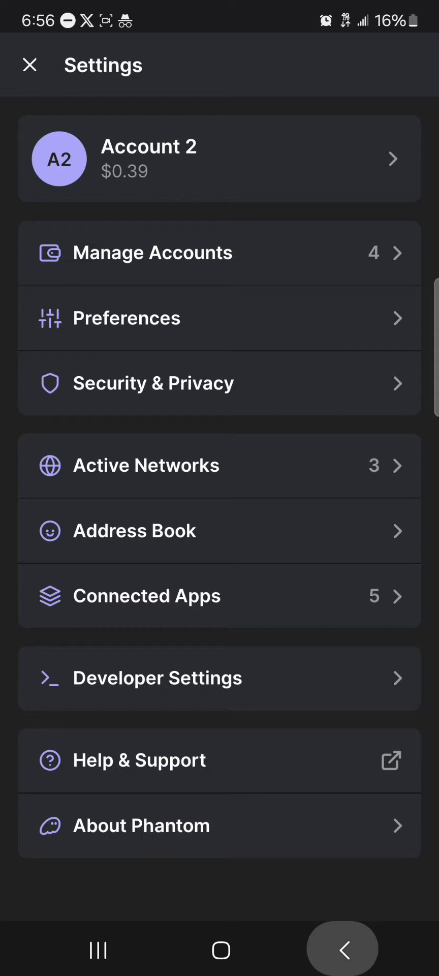
click(28, 64)
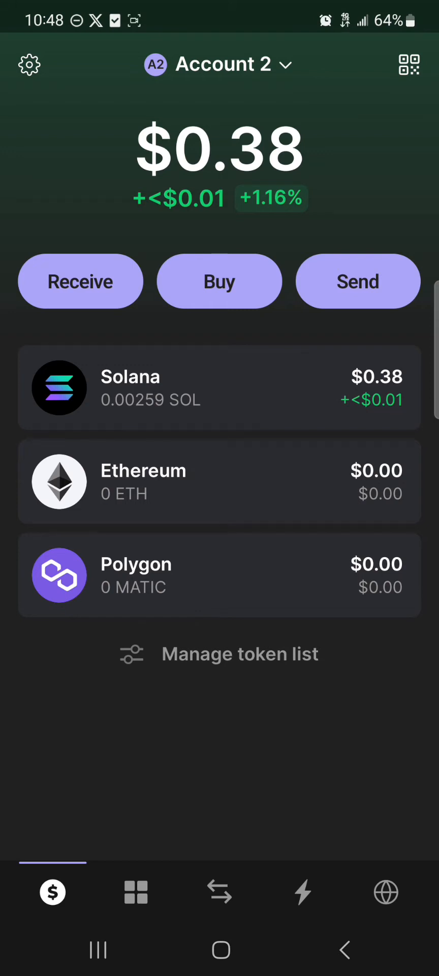
Go to Phantom's swap screen and bring up the token selection list
click(219, 892)
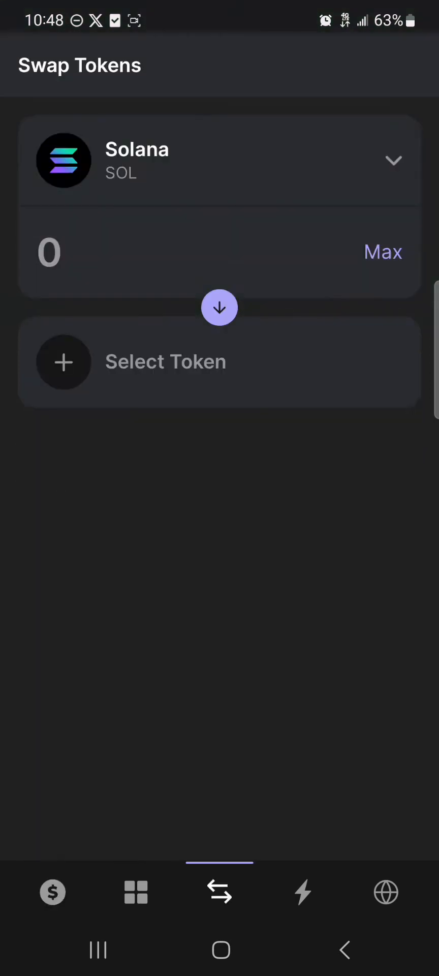
click(53, 892)
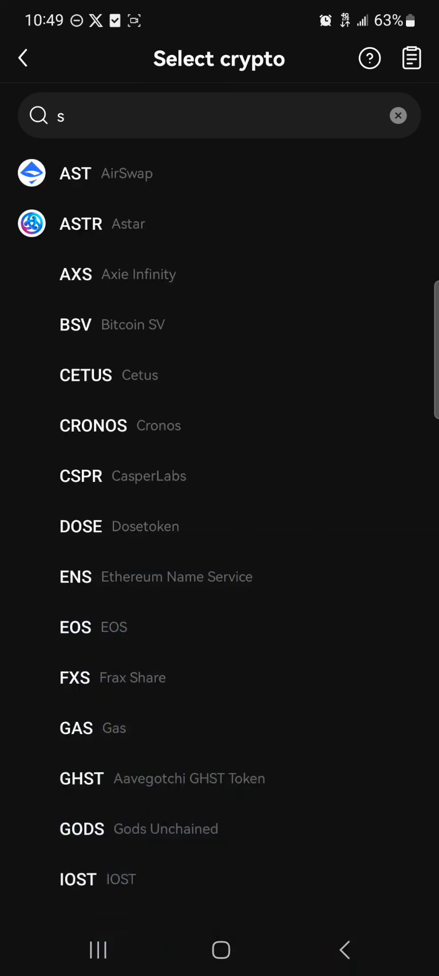
Search 'sol' in OKX Deposit and pick SOL's on-chain deposit network
text(ol)
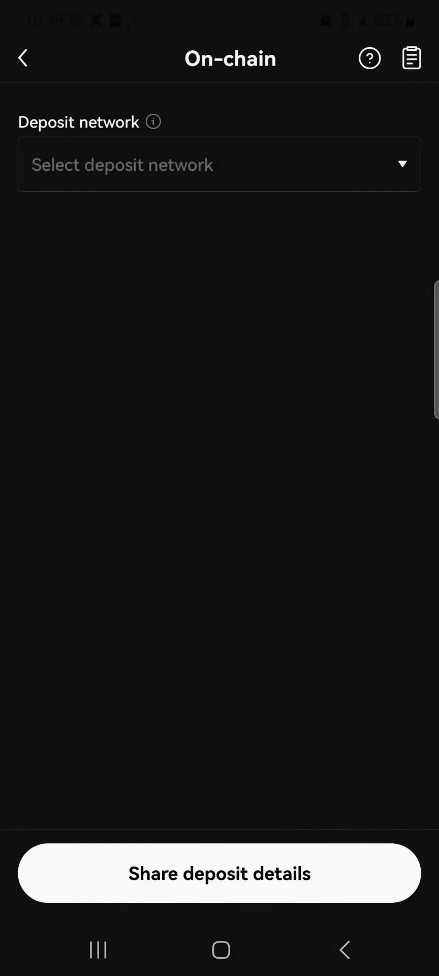
click(219, 164)
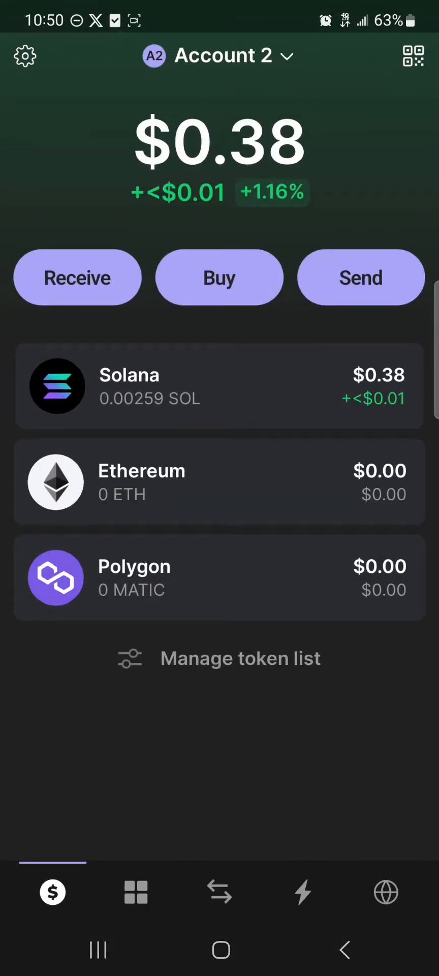
Start a SOL send in Phantom with the copied OKX deposit address as recipient
click(361, 277)
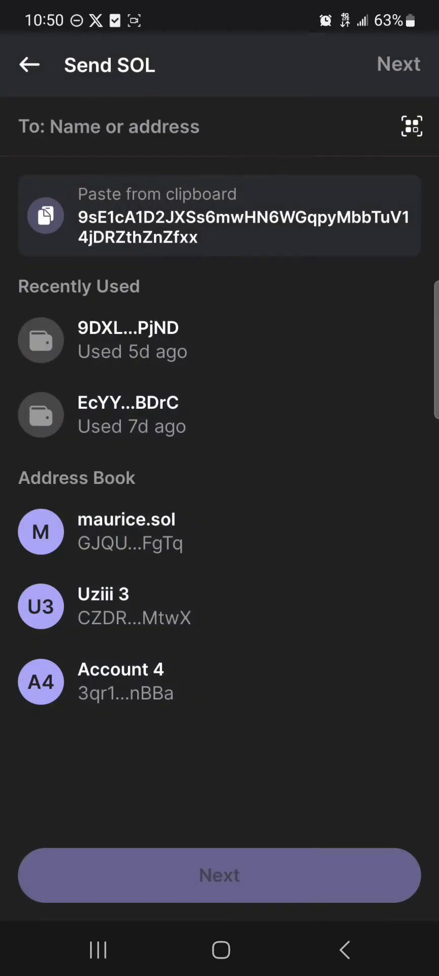
click(219, 214)
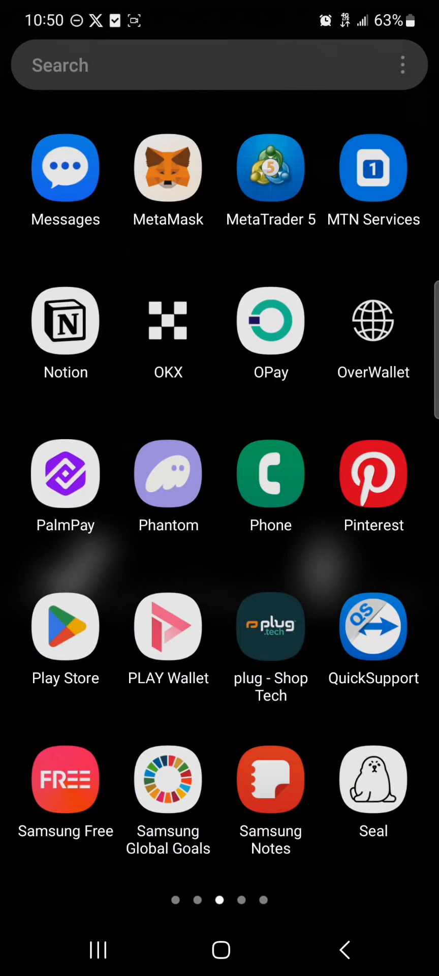
Switch to OKX, leave the crypto search and go to the assets overview
click(168, 166)
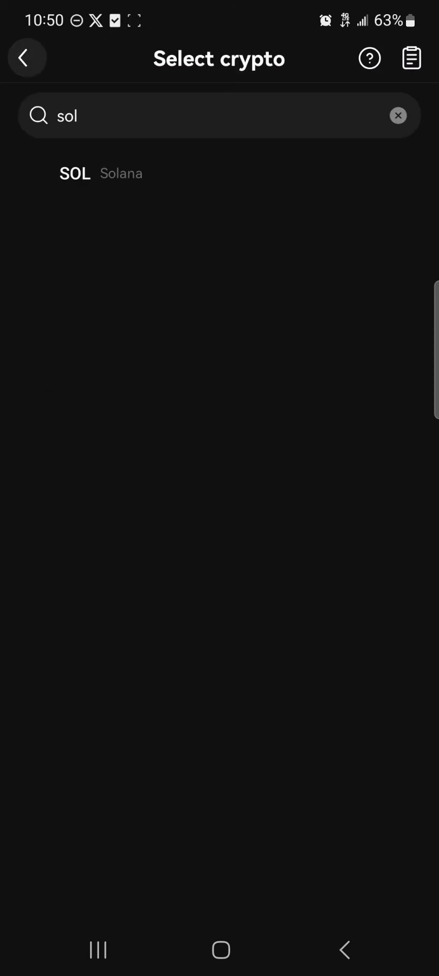
click(26, 58)
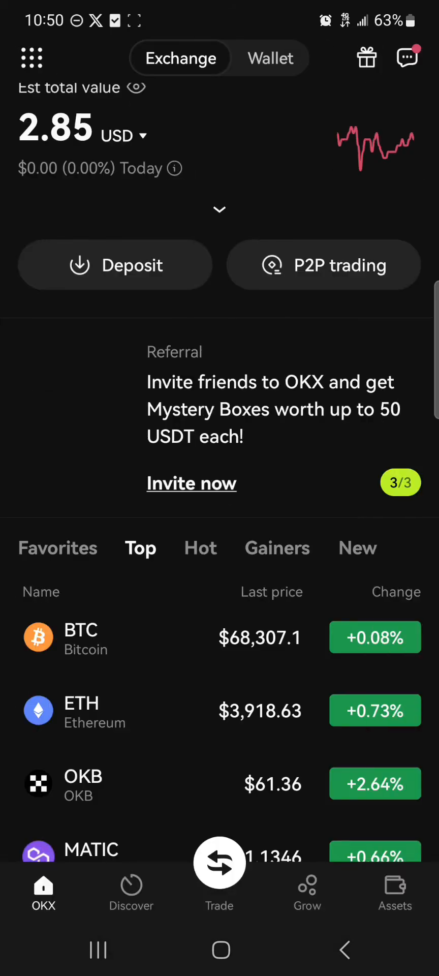
click(394, 890)
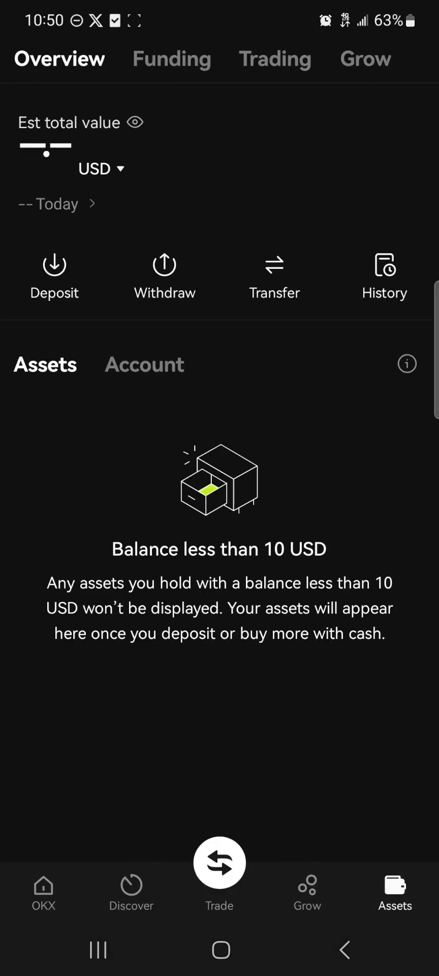
Review the Funding and Trading account balances, then reach the account menu
click(172, 59)
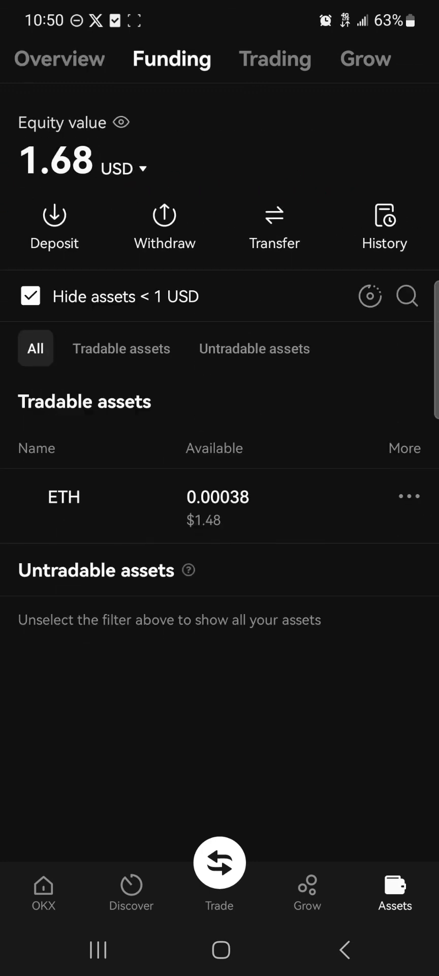
click(275, 59)
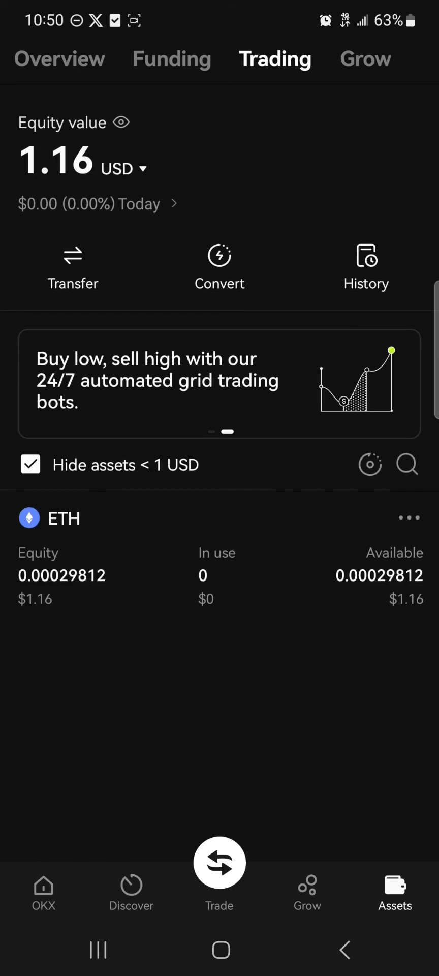
click(43, 893)
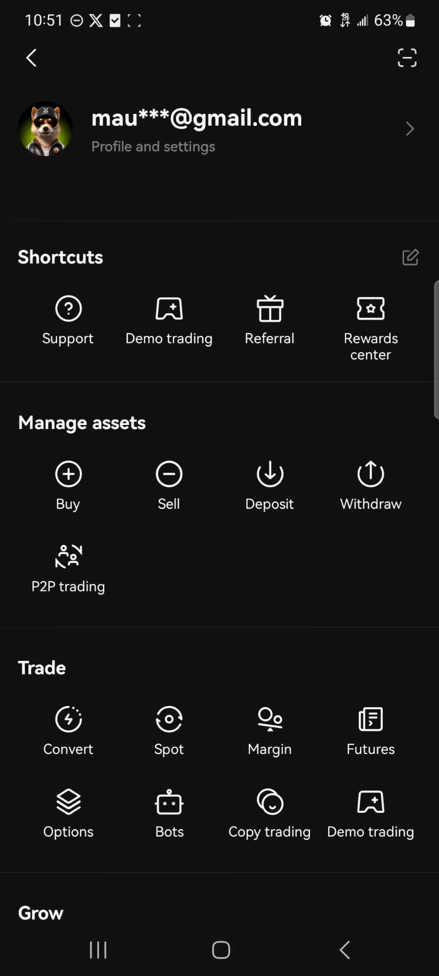
Start an OKX Convert from SOL with ETH chosen as the target coin
scroll(down, 3)
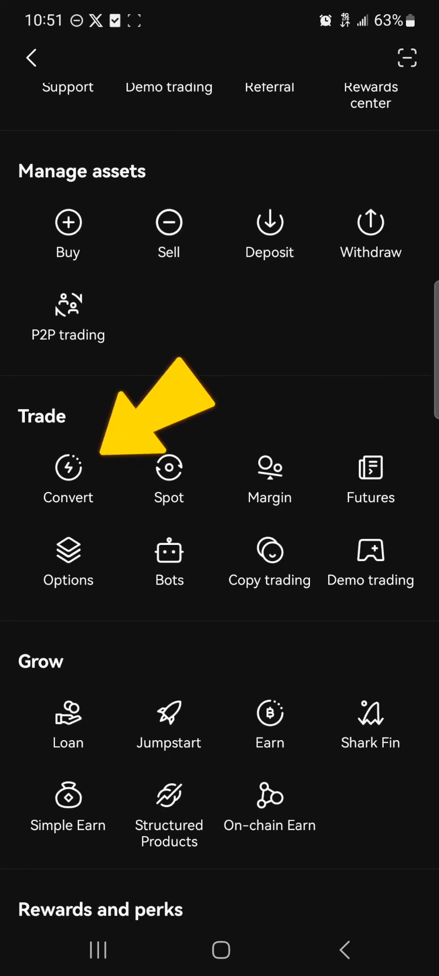
click(68, 480)
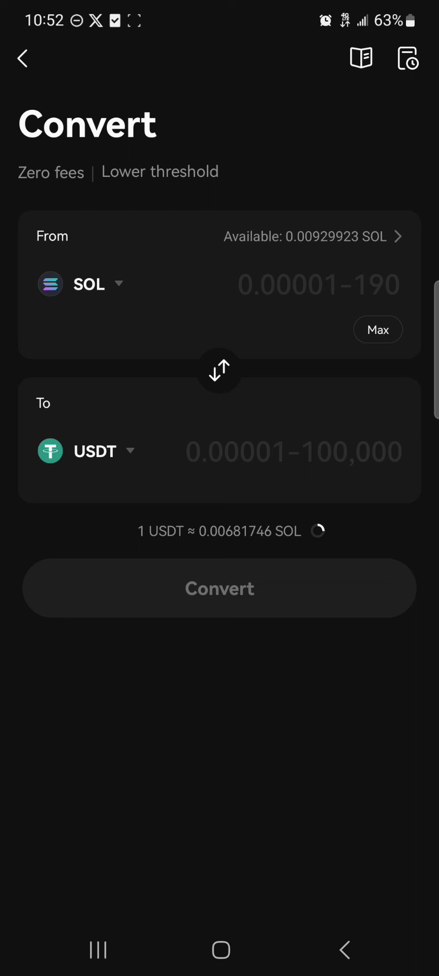
click(103, 451)
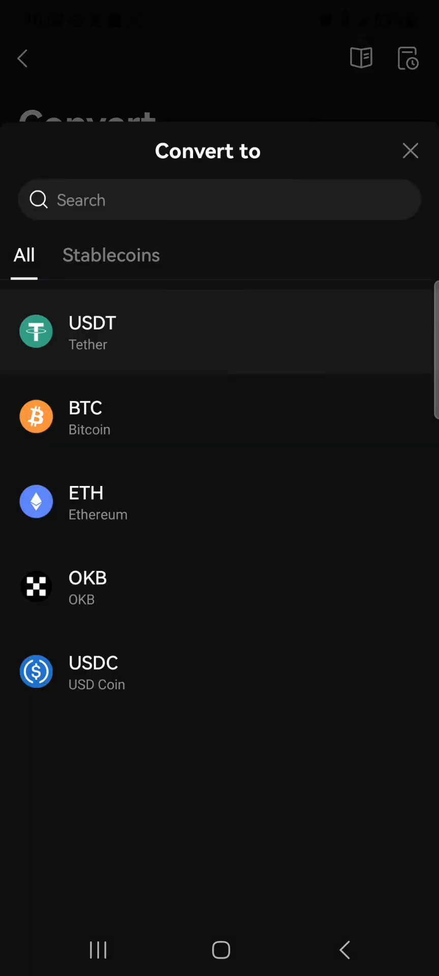
click(86, 492)
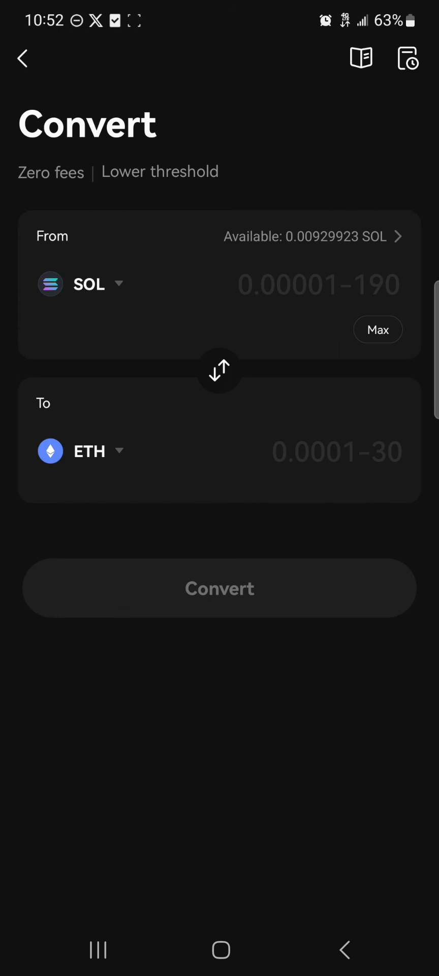
Convert the full 0.00929923 SOL to about 0.000348 ETH and view the funding assets
click(377, 330)
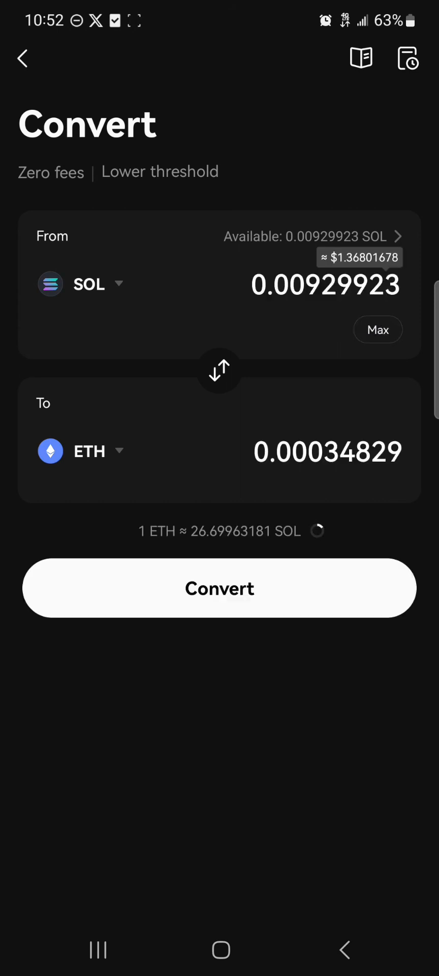
click(219, 587)
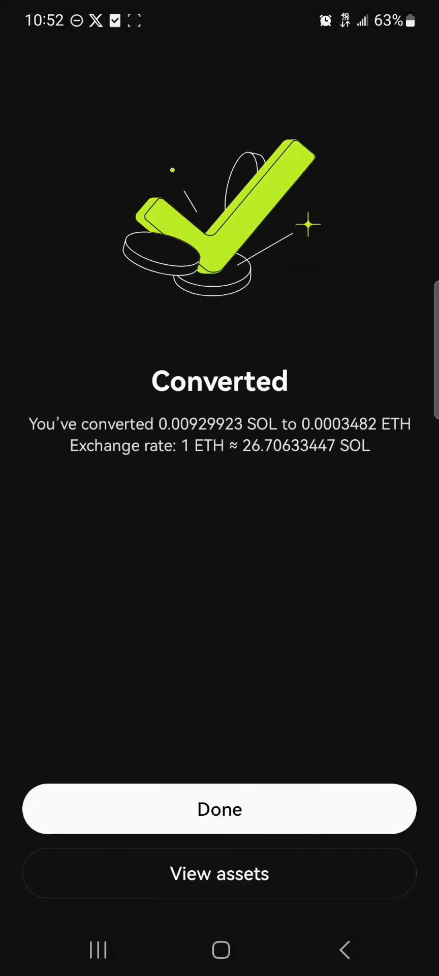
click(219, 809)
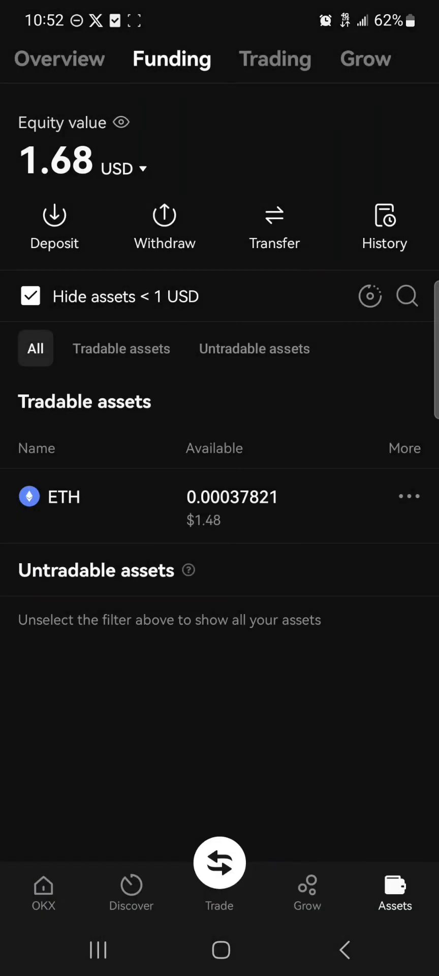
Return to Phantom's SOL send-amount screen from the OKX funding assets view
click(164, 224)
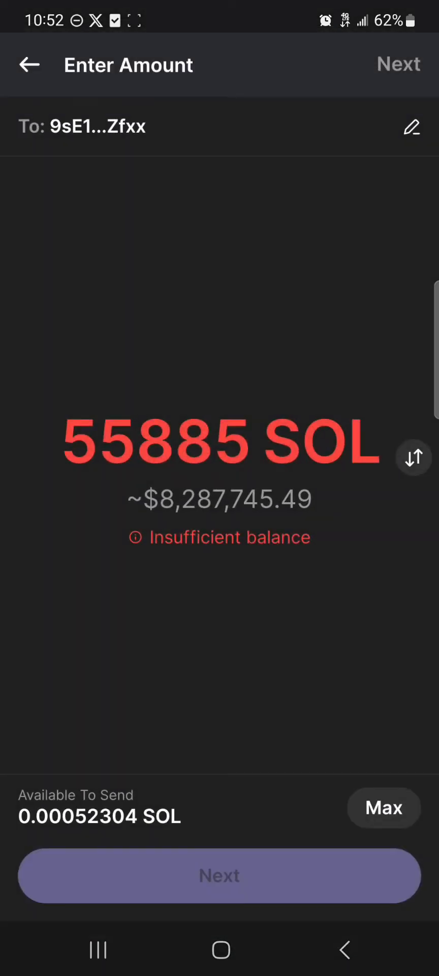
Leave the SOL send and copy Phantom's Ethereum receiving address
click(29, 64)
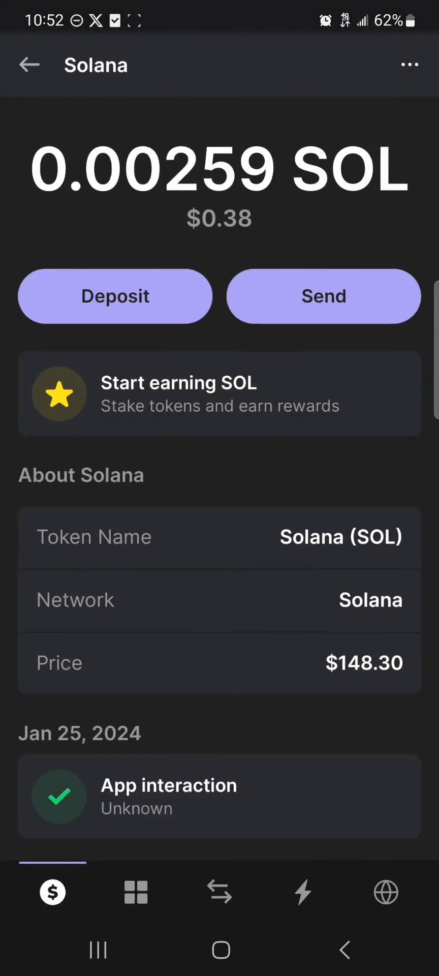
click(29, 65)
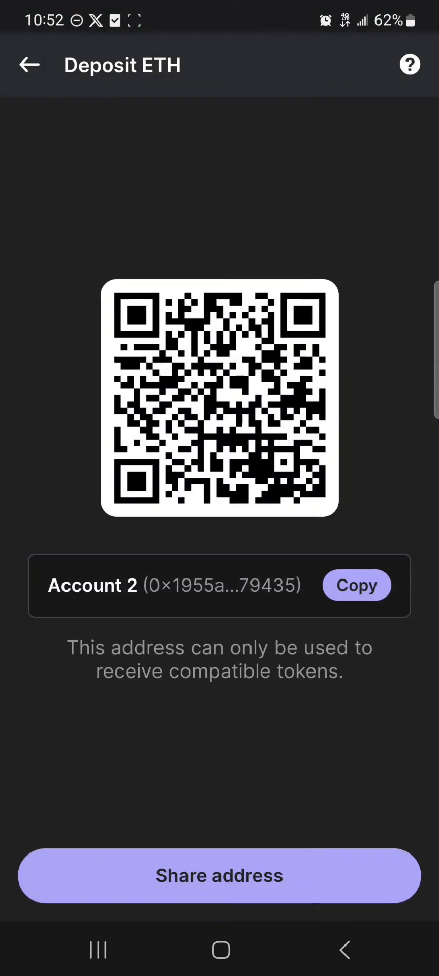
click(356, 585)
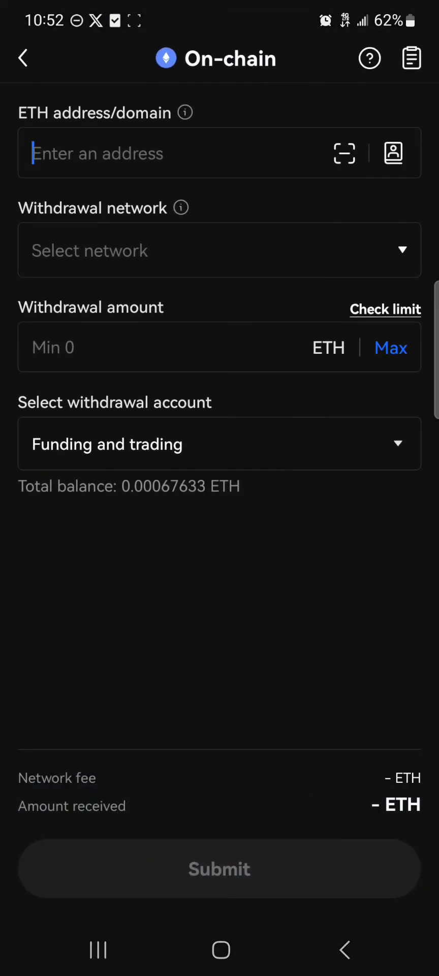
Fill the OKX withdrawal with Phantom's address, ETH-ERC20 network and the max 0.00067633 ETH
text(7d67d8CD4547c6a05eD066D79435)
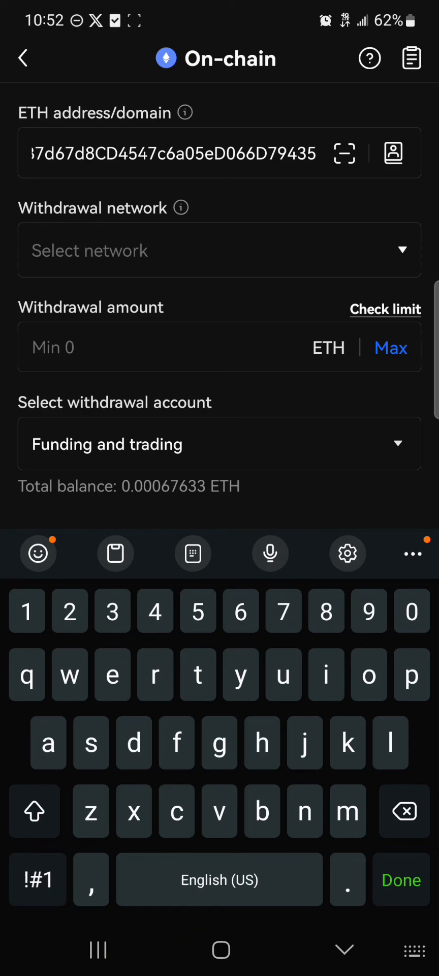
click(220, 250)
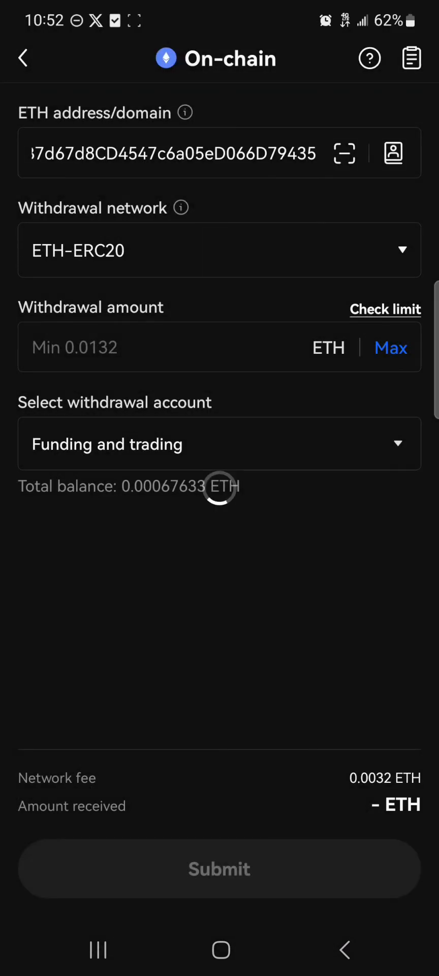
click(391, 347)
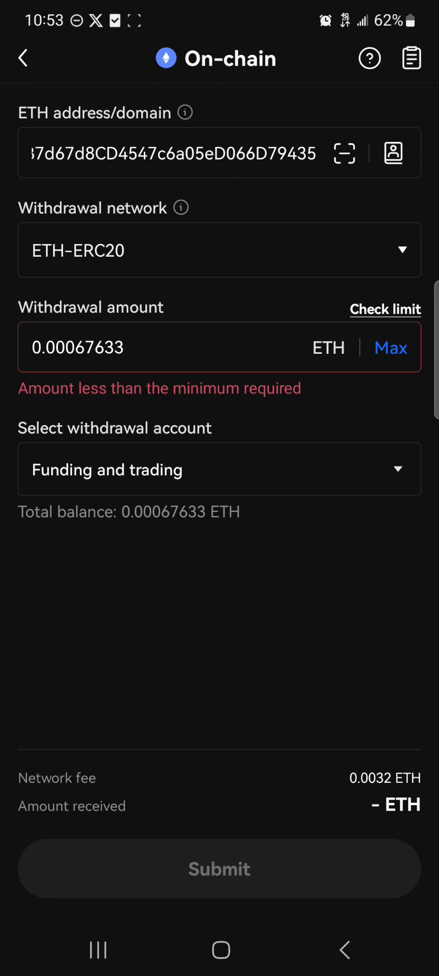
Switch back to Phantom and return to its Ethereum balance page
key(home)
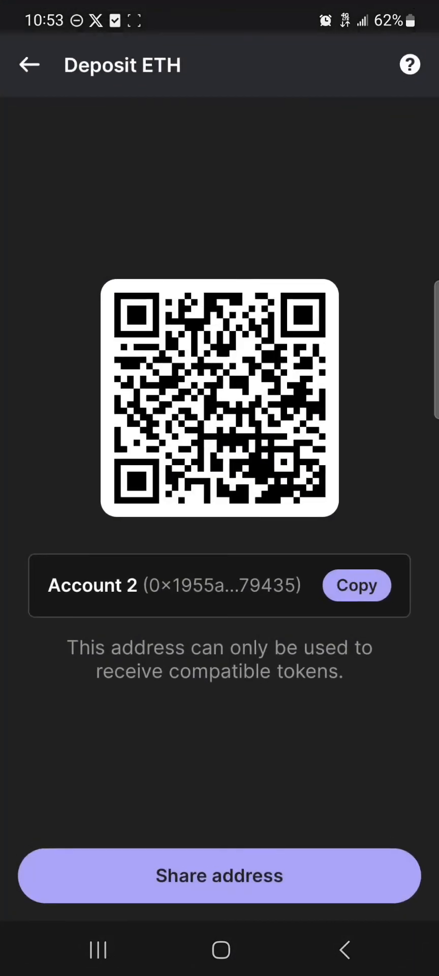
click(29, 64)
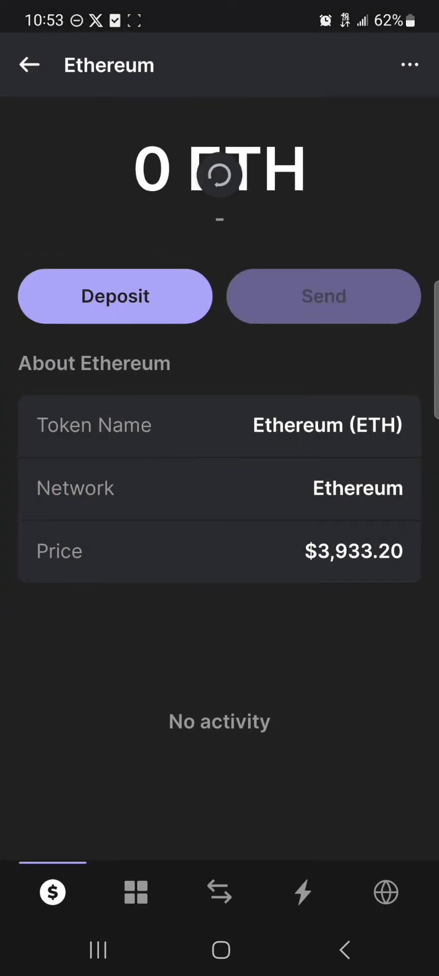